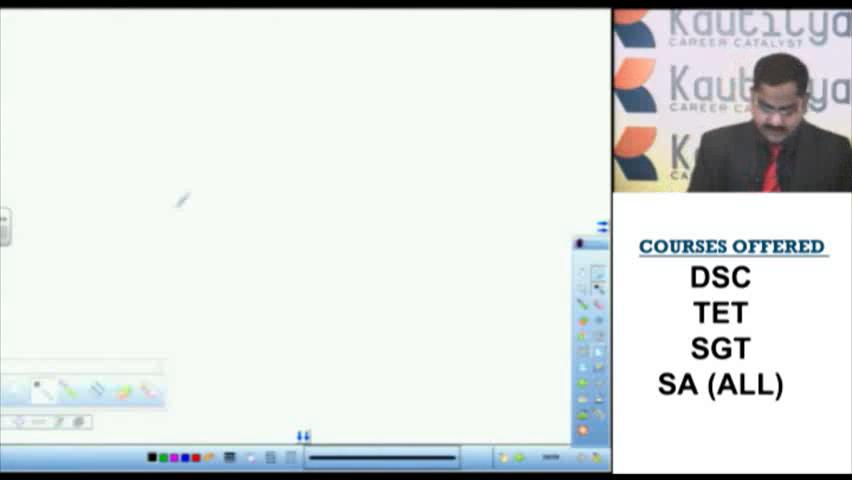
- Handwrite and underline 'Ancient Education', then write beneath it
{"action": "left_click_drag", "start_coordinate": [185, 195], "coordinate": [305, 150]}
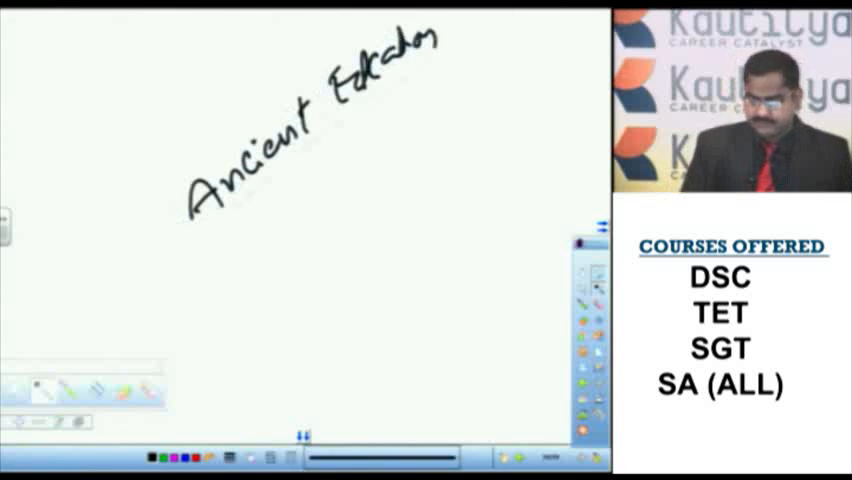
{"action": "left_click_drag", "start_coordinate": [205, 253], "coordinate": [455, 58]}
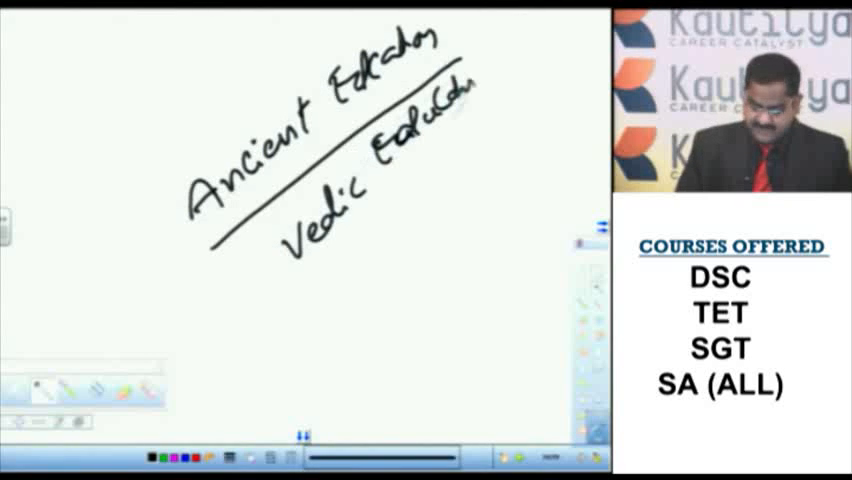
{"action": "type", "text": "Jaini"}
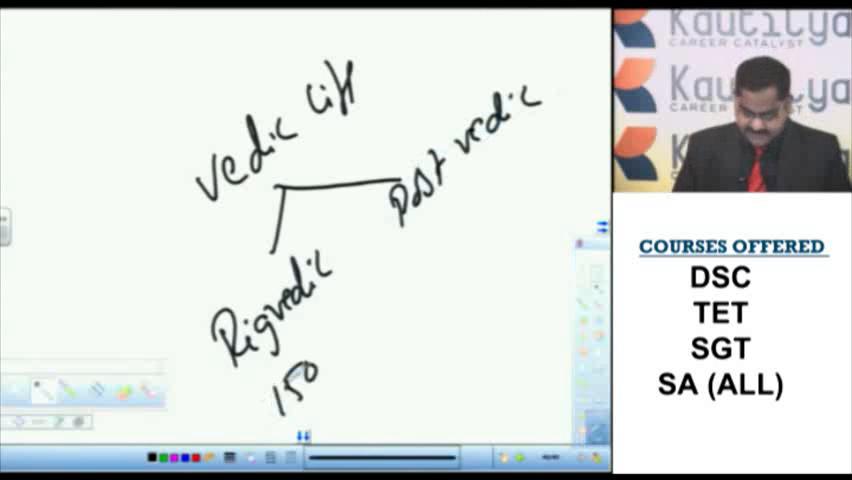
- Write the date 'BC -100' under the Rigvedic branch
{"action": "type", "text": "BC -100"}
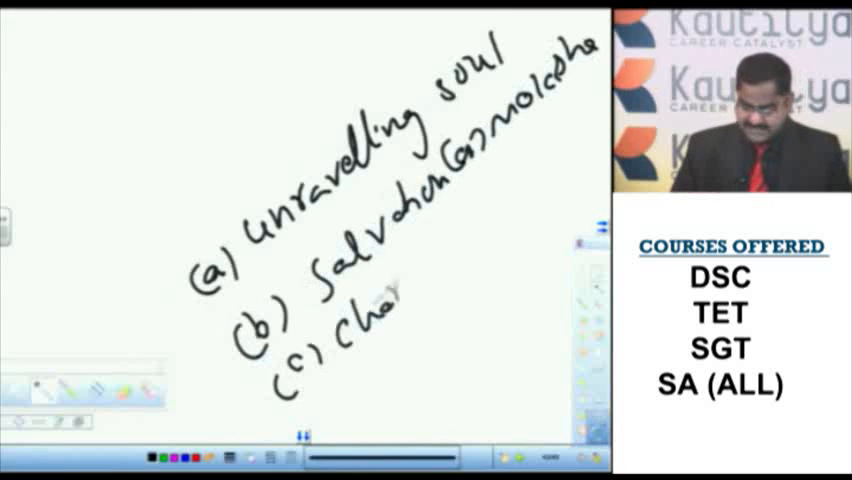
- Add the list items 'character building' and '(e) n…'
{"action": "type", "text": "character building"}
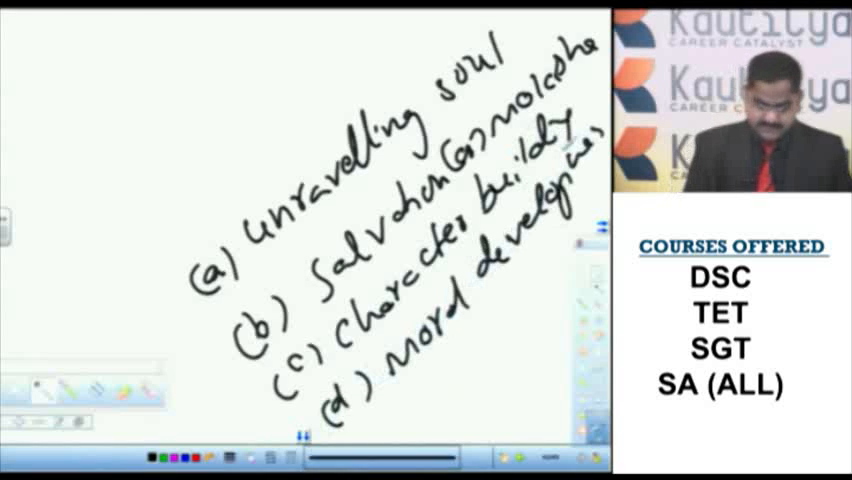
{"action": "type", "text": "(e) n"}
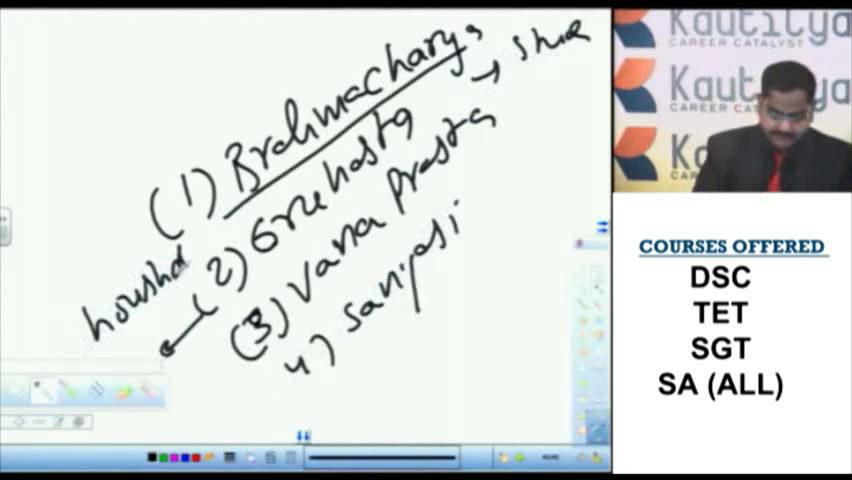
- Annotate the ashrama list, marking Grihastha as the householder stage
{"action": "left_click_drag", "start_coordinate": [300, 340], "coordinate": [500, 155]}
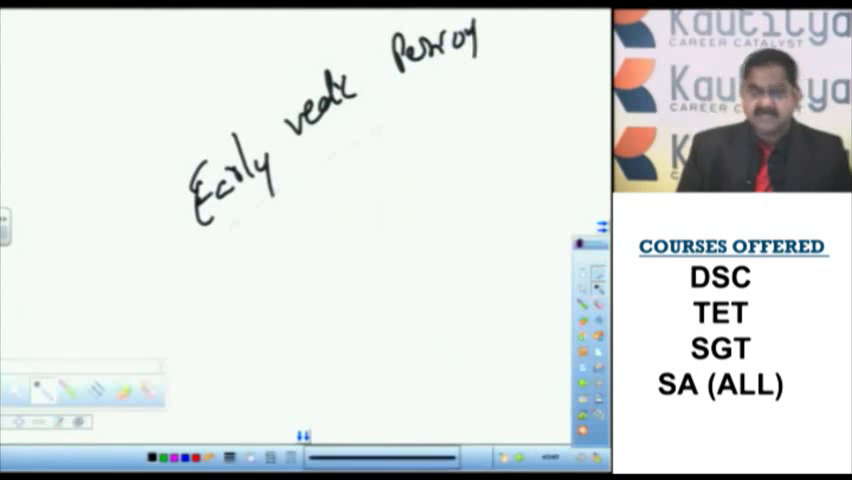
- Write the Early Vedic Period heading and underline the '12 years' age note
{"action": "left_click_drag", "start_coordinate": [190, 280], "coordinate": [520, 75]}
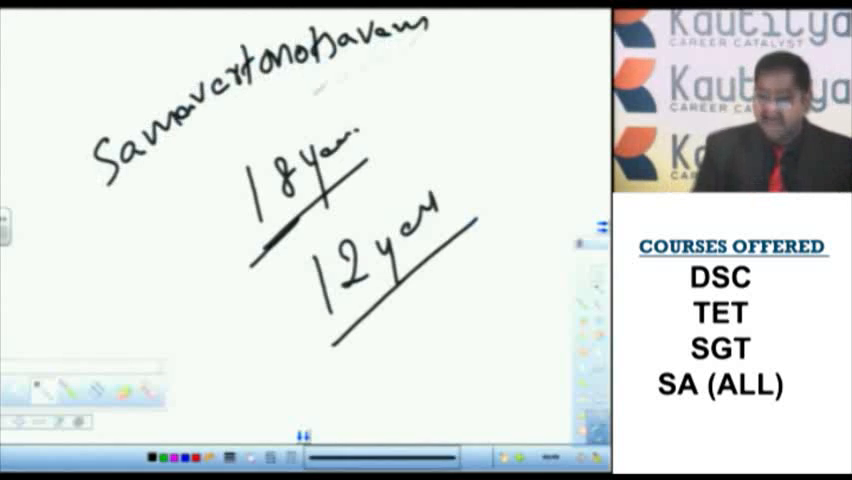
{"action": "left_click_drag", "start_coordinate": [95, 235], "coordinate": [460, 65]}
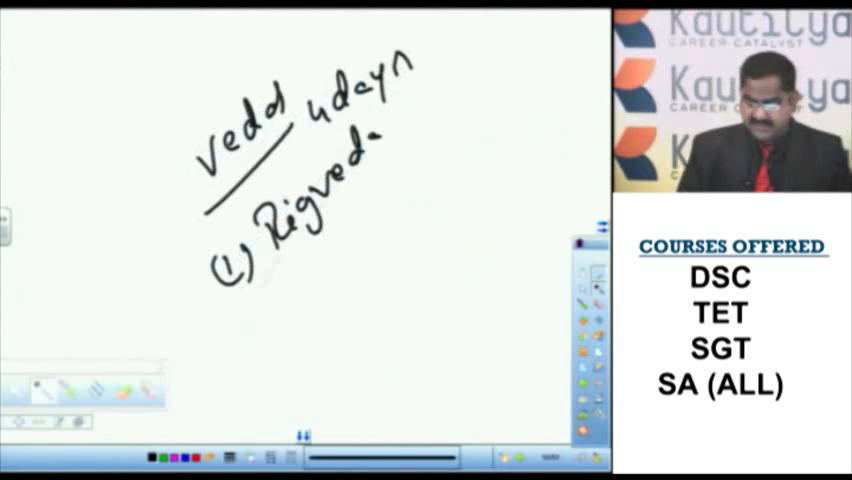
- Underline '(1) Rigveda', add its praise and 10 mandalas notes, and write '101'
{"action": "left_click_drag", "start_coordinate": [285, 290], "coordinate": [410, 170]}
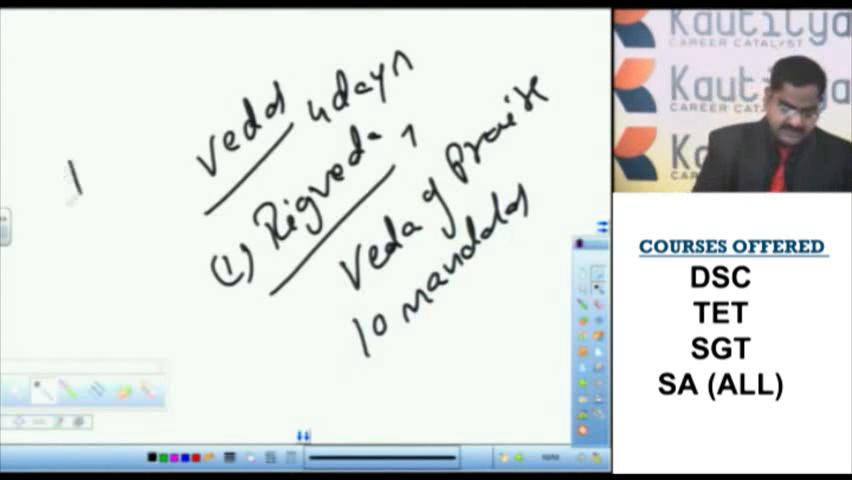
{"action": "left_click_drag", "start_coordinate": [60, 180], "coordinate": [200, 70]}
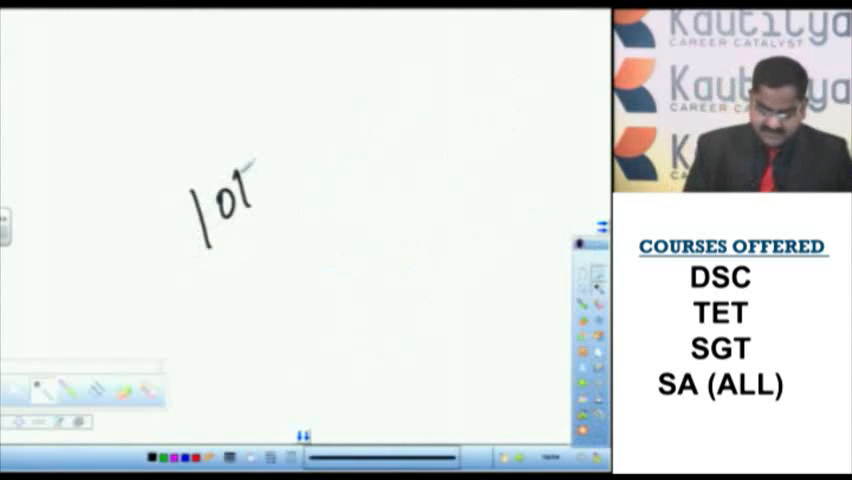
{"action": "left_click_drag", "start_coordinate": [255, 175], "coordinate": [365, 140]}
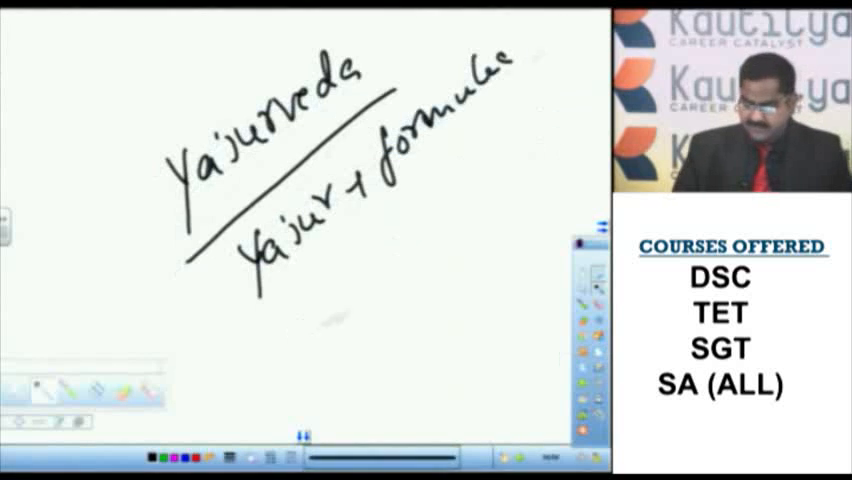
- Finish writing 'Yajur + formulae' under the Yajurveda heading
{"action": "left_click_drag", "start_coordinate": [320, 350], "coordinate": [390, 250]}
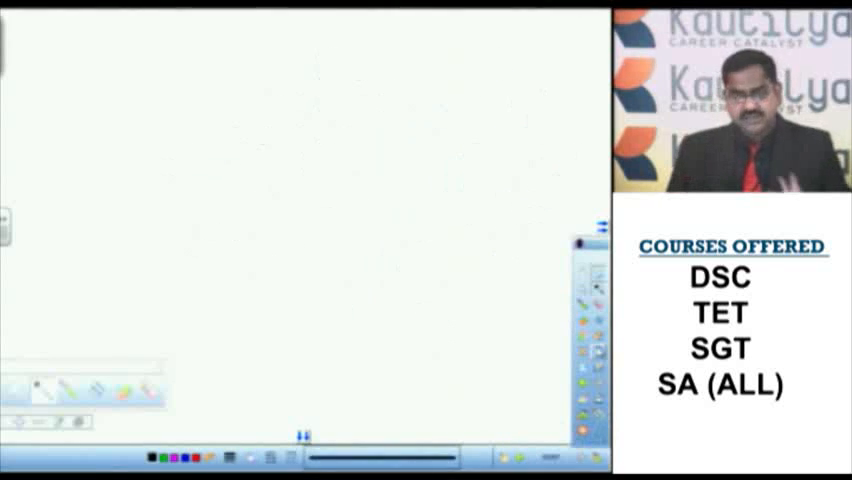
{"action": "left_click_drag", "start_coordinate": [195, 175], "coordinate": [220, 230]}
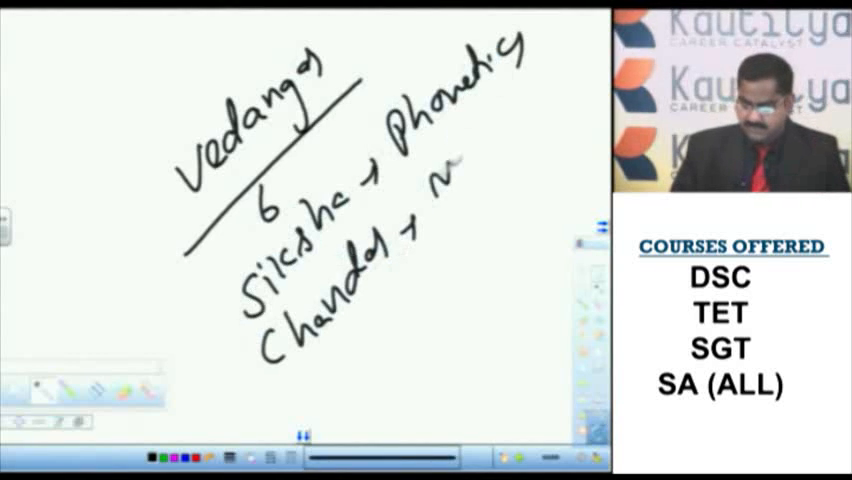
- Write 'metrics' to complete the 'Chandas – metrics' entry
{"action": "type", "text": "metrics"}
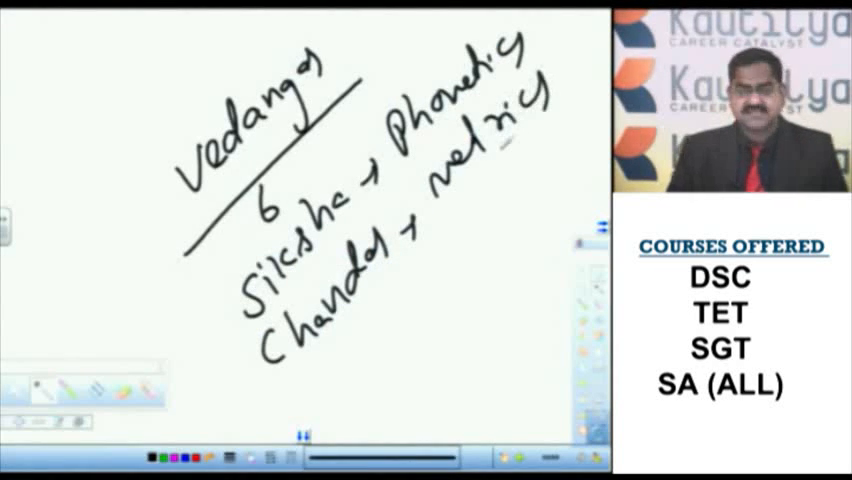